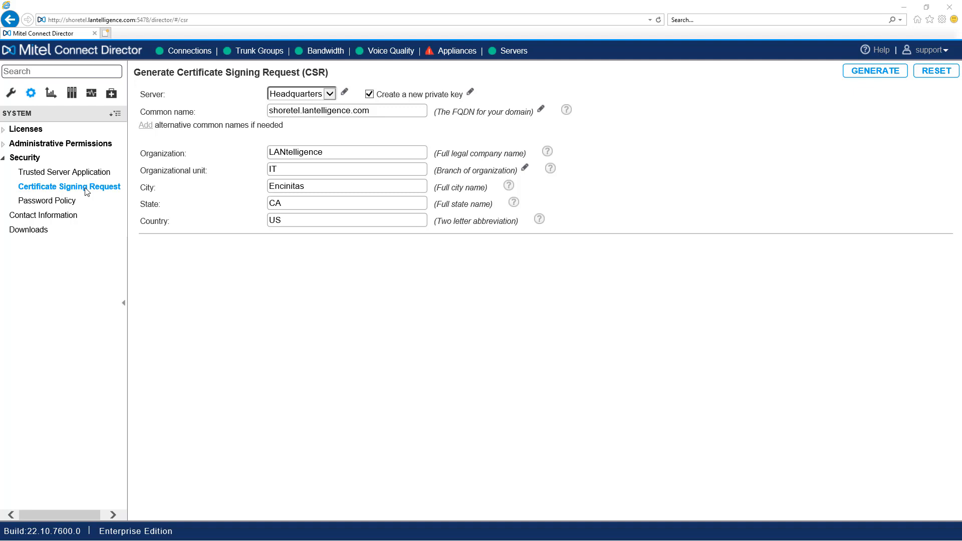
pyautogui.moveTo(30, 93)
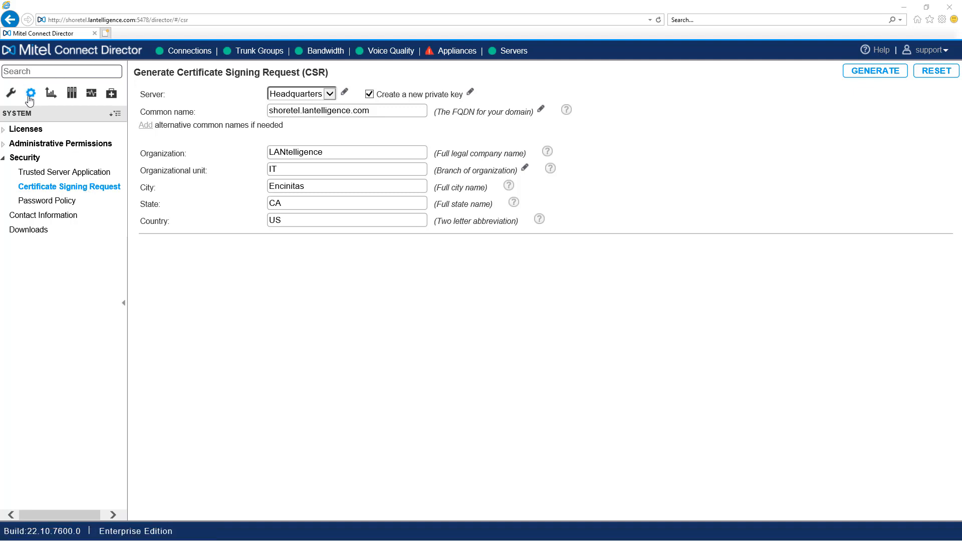
pyautogui.moveTo(53, 192)
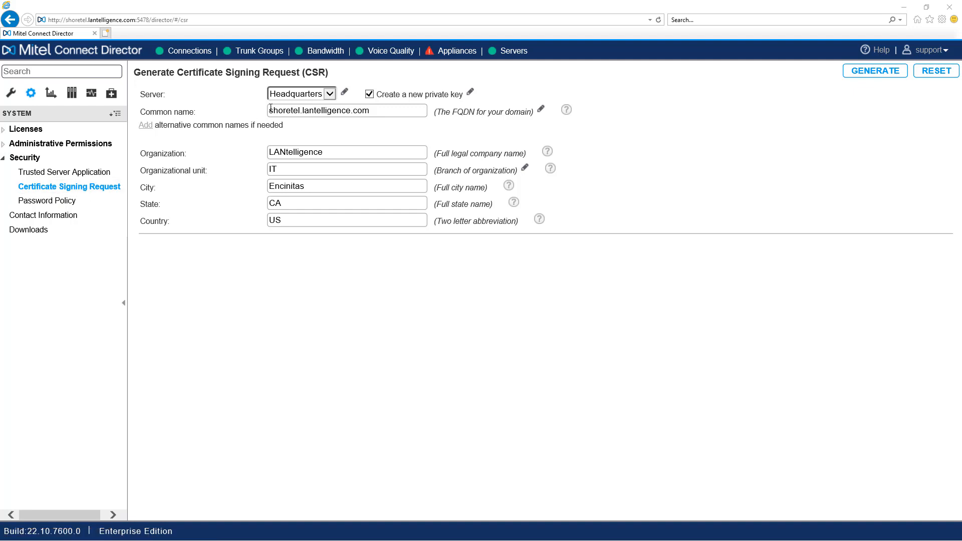
pyautogui.moveTo(520, 79)
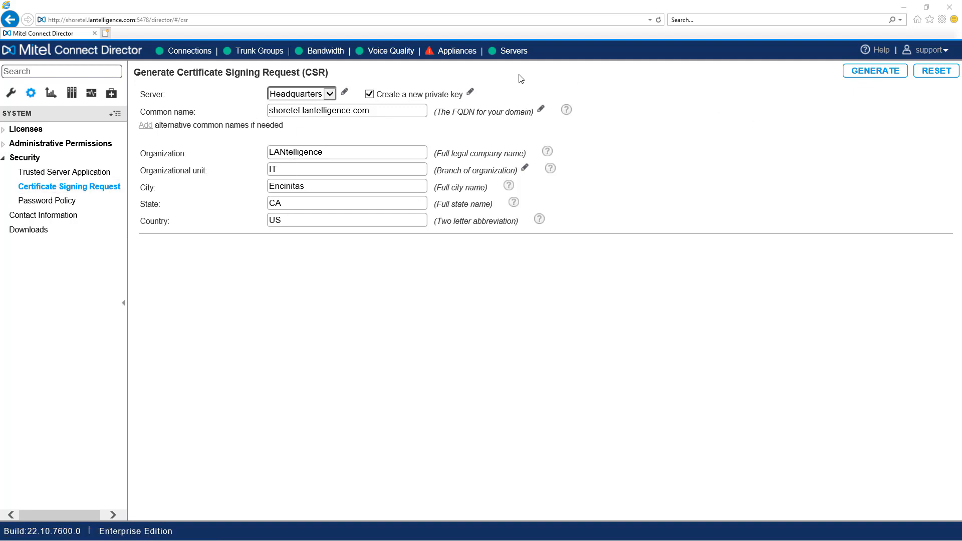
pyautogui.moveTo(884, 71)
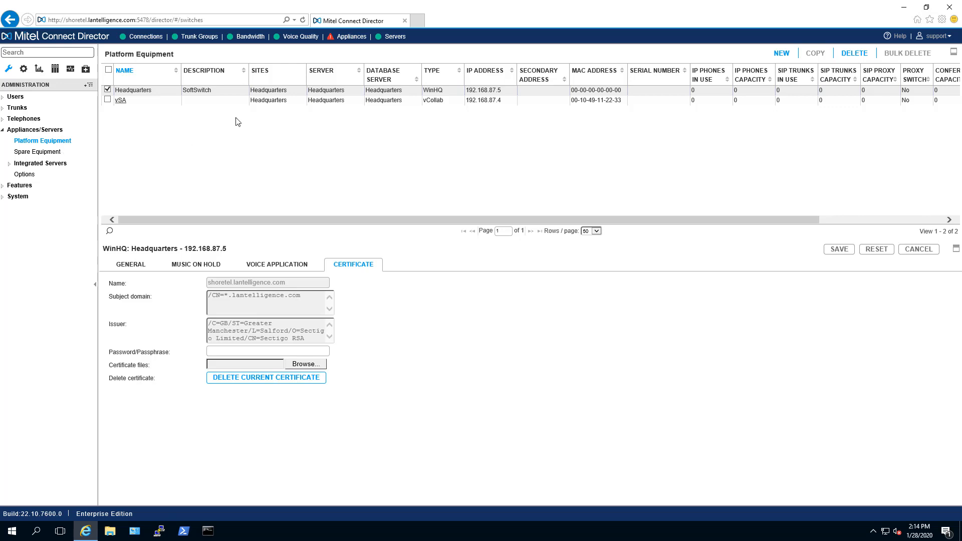
pyautogui.moveTo(359, 270)
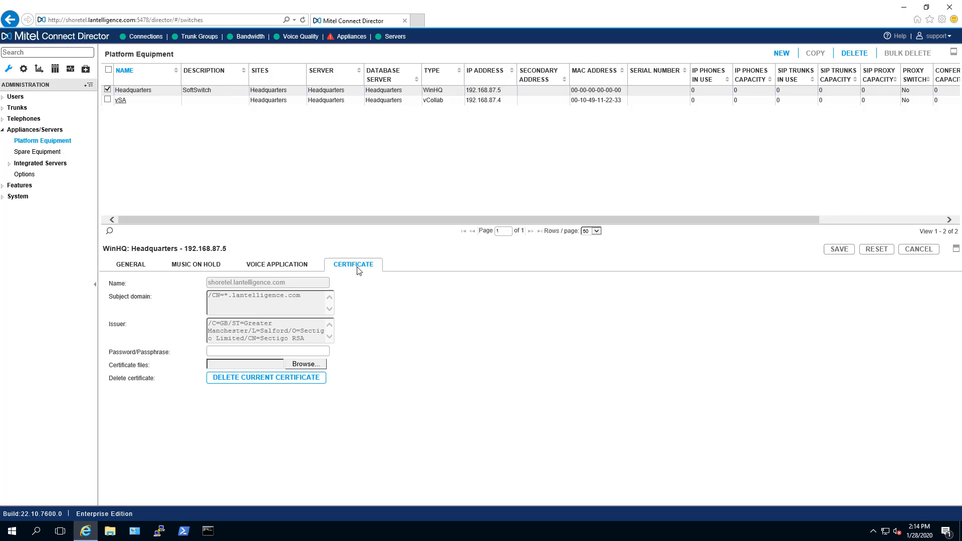
# Delete the Headquarters server's Sectigo wildcard certificate and confirm the deletion
pyautogui.click(265, 377)
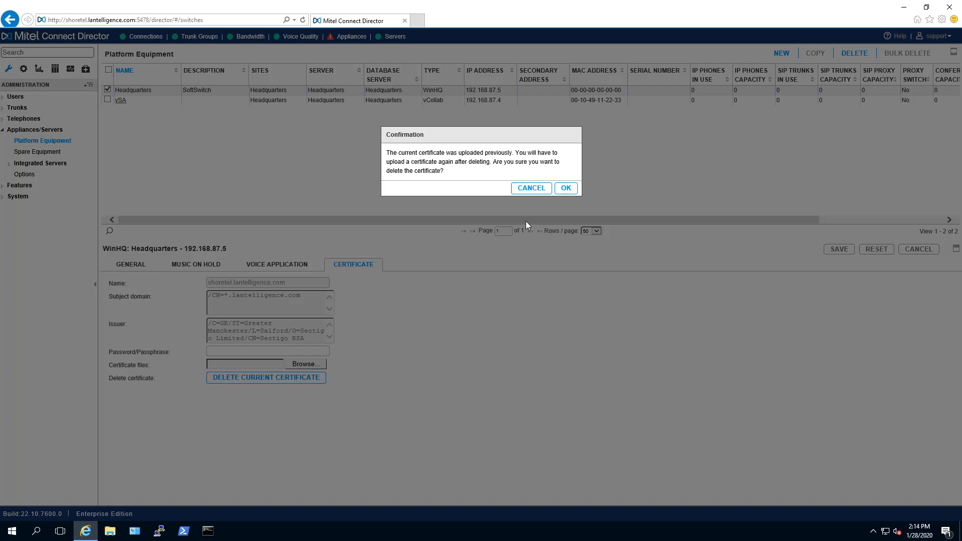
pyautogui.click(564, 187)
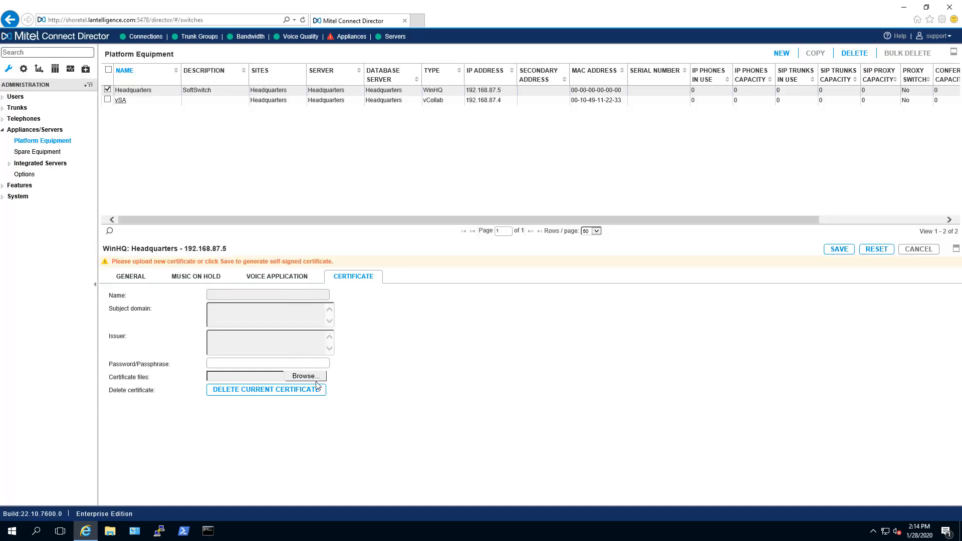
pyautogui.moveTo(305, 376)
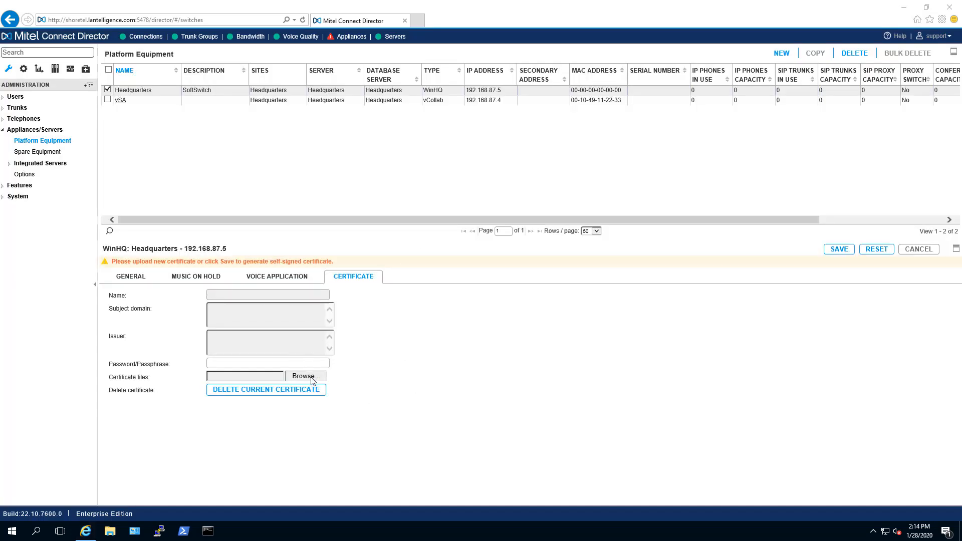
# Upload the .key, STAR_lantelligence_com.ca-bundle, STAR_lantelligence_com.crt and addtrustexternalcaroot.crt files
pyautogui.click(305, 376)
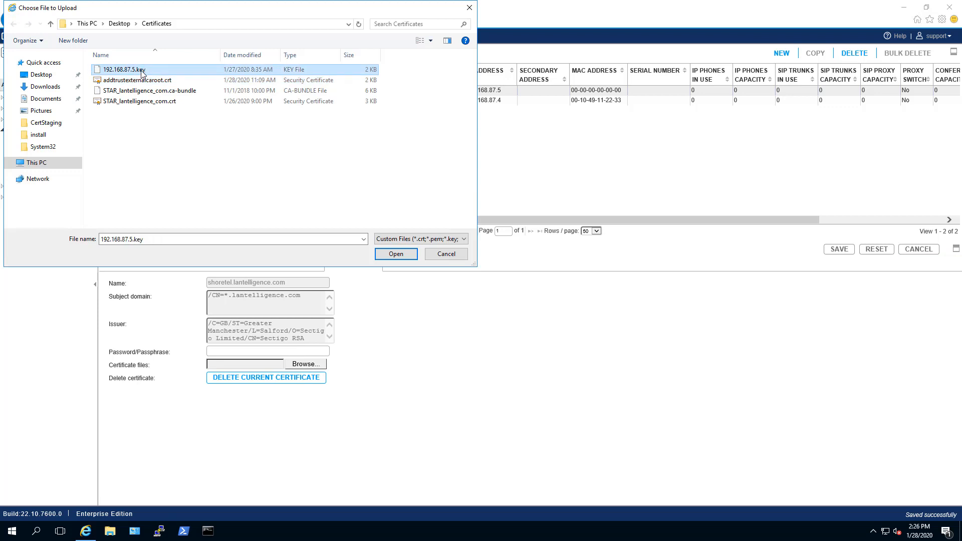
pyautogui.click(146, 90)
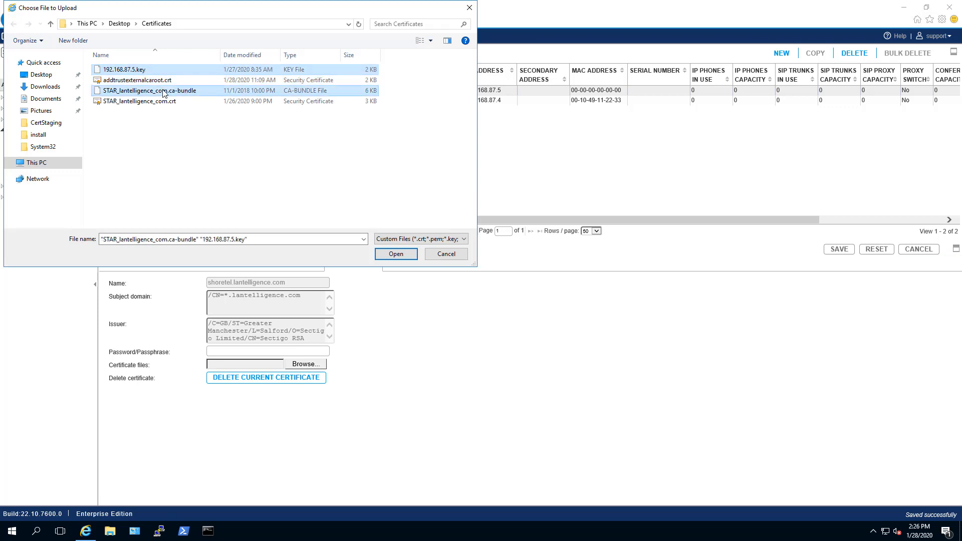
pyautogui.click(140, 101)
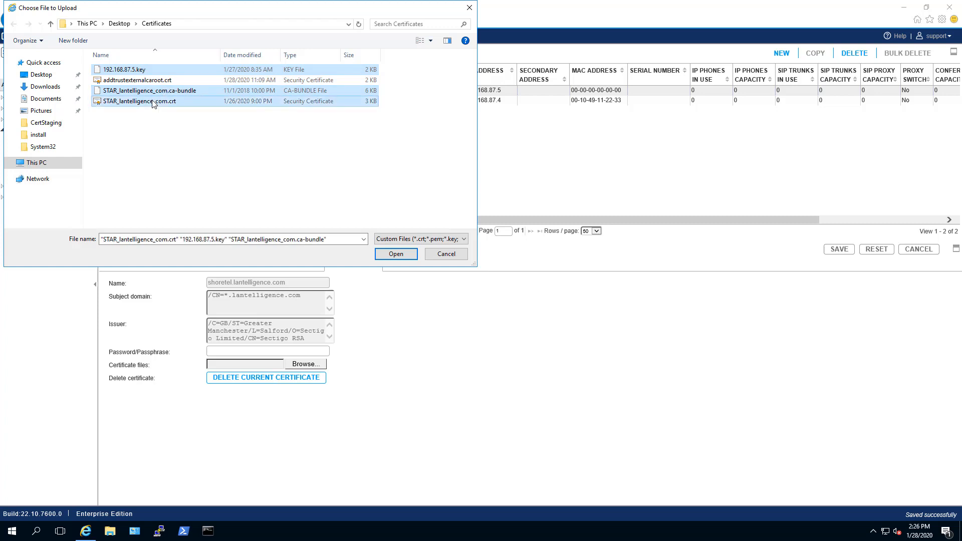
pyautogui.moveTo(126, 115)
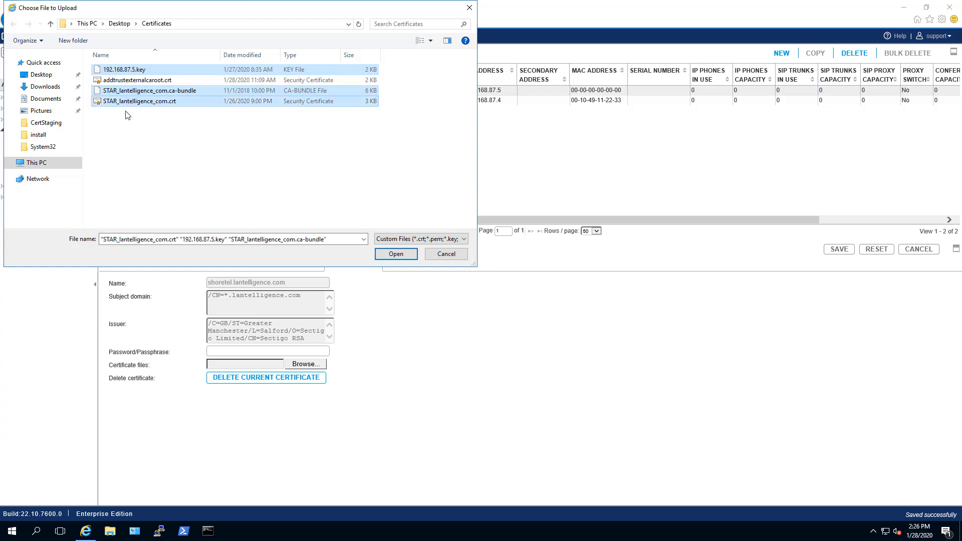
pyautogui.click(140, 80)
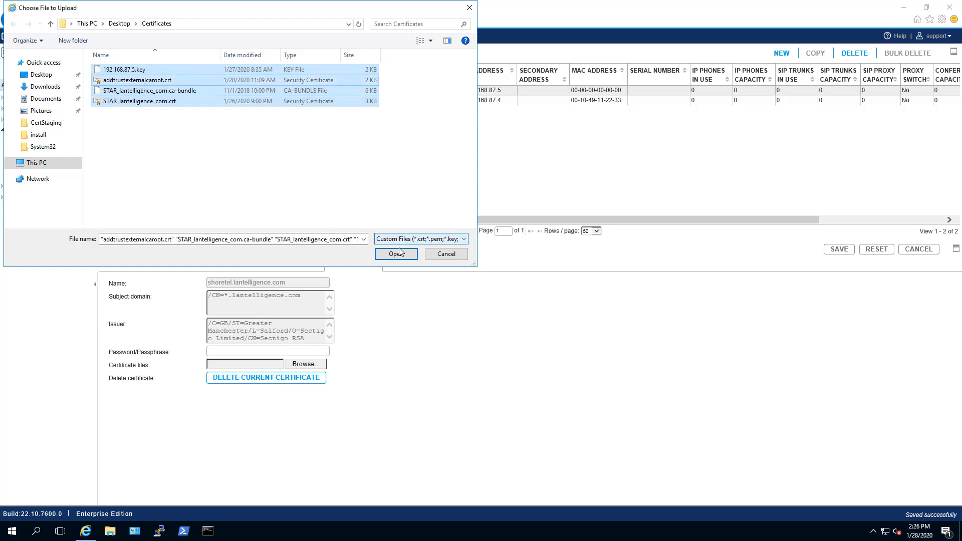
pyautogui.click(395, 254)
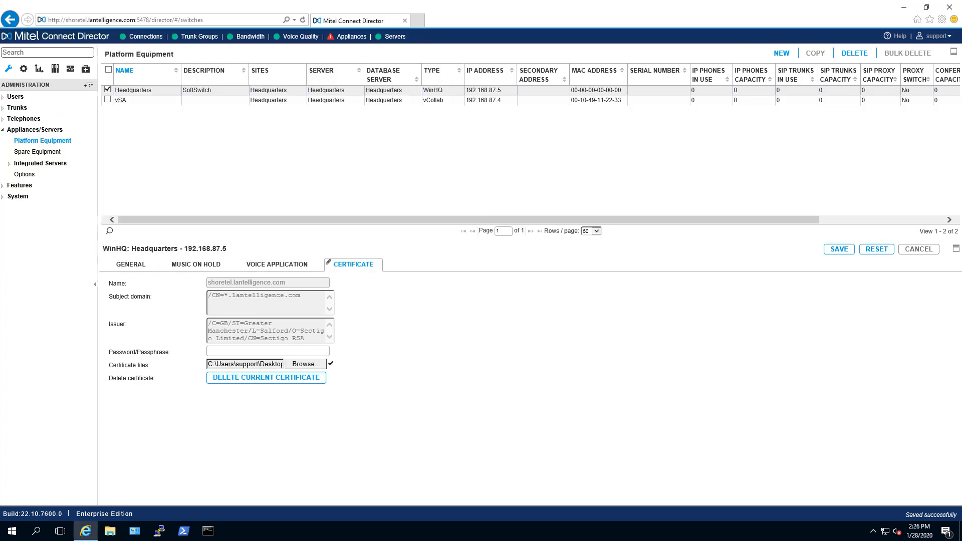